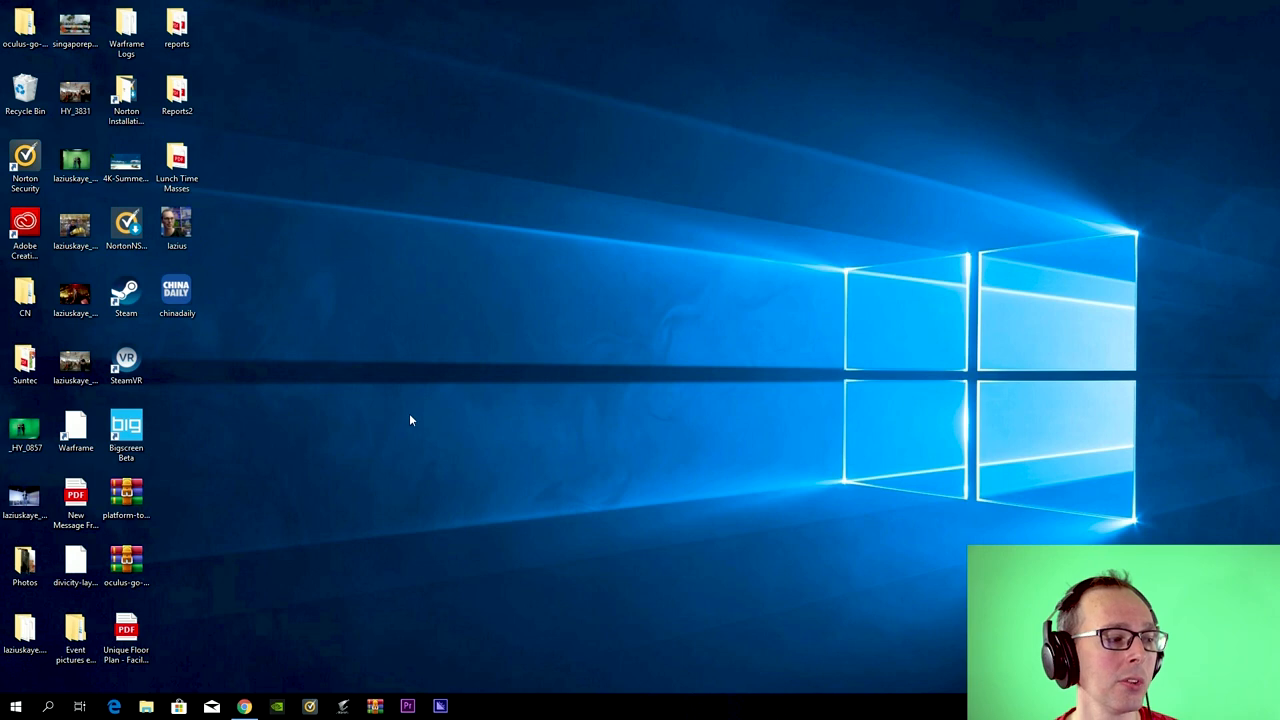
pyautogui.moveTo(323, 619)
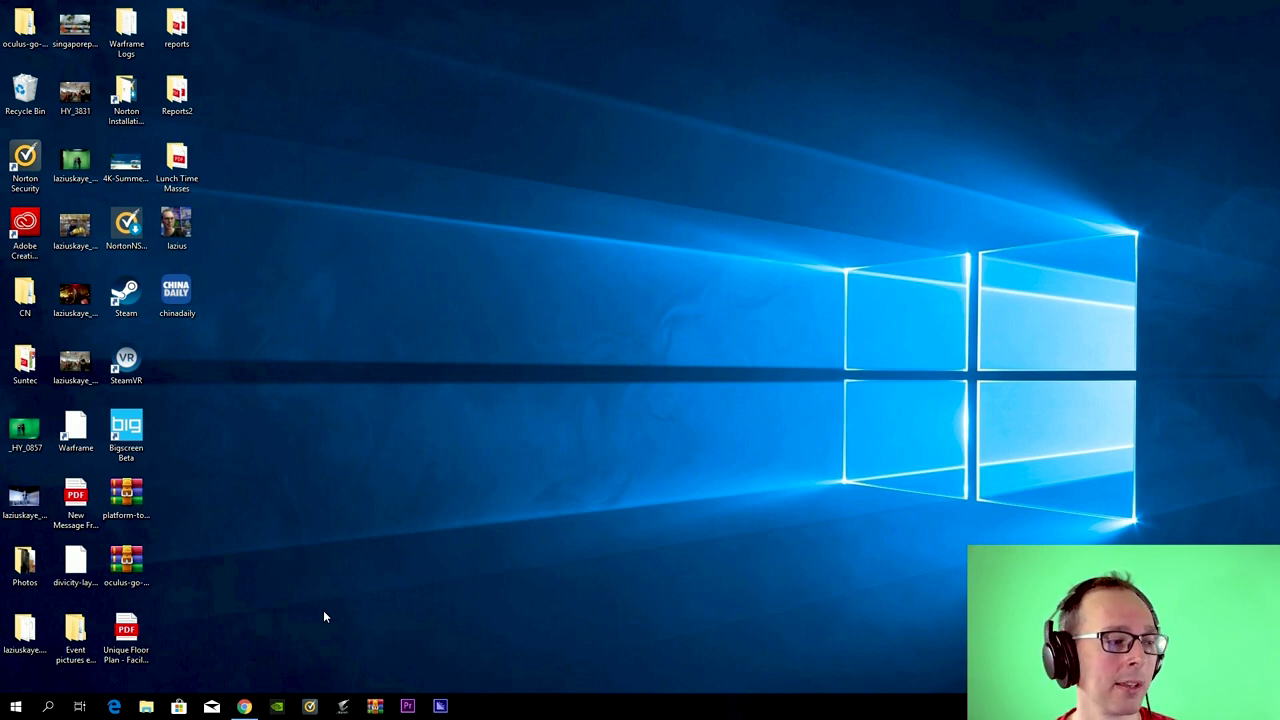
# Step: Open File Explorer from the taskbar, showing the laziuskaye.com website folder
pyautogui.click(23, 562)
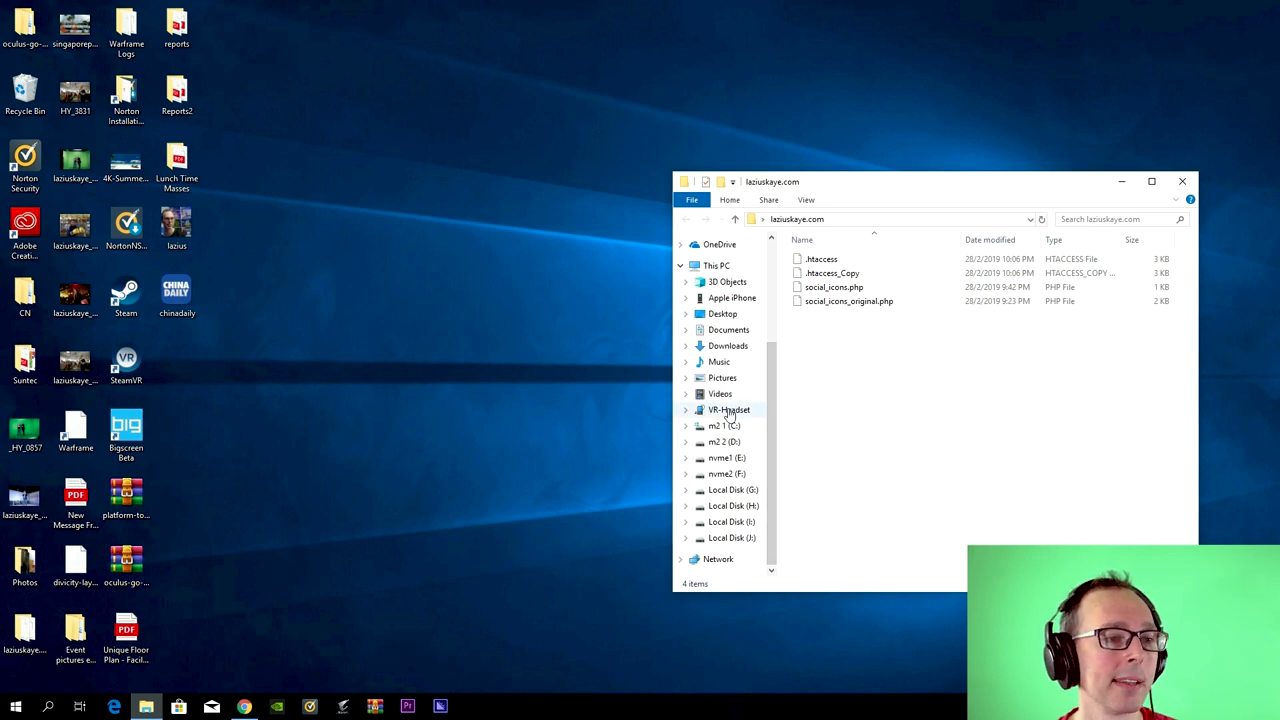
# Step: Show the VR-Headset, maximize the window, and open Internal shared storage
pyautogui.click(724, 409)
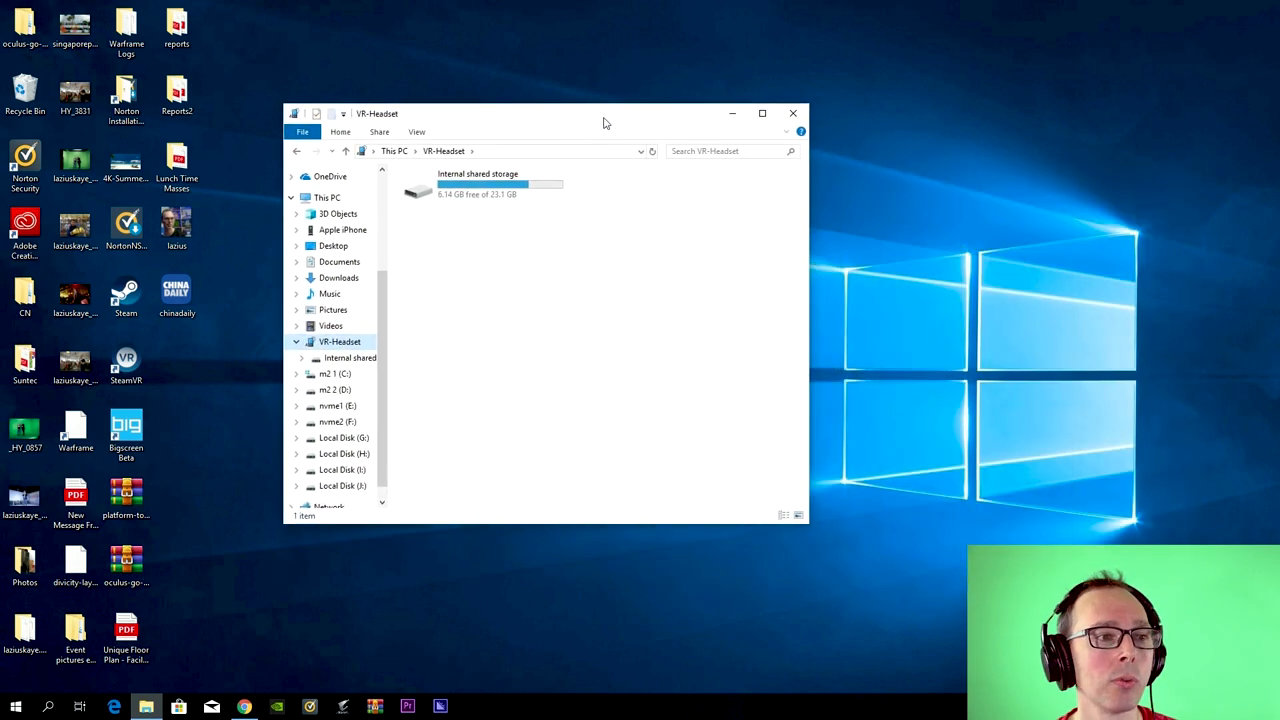
pyautogui.click(762, 113)
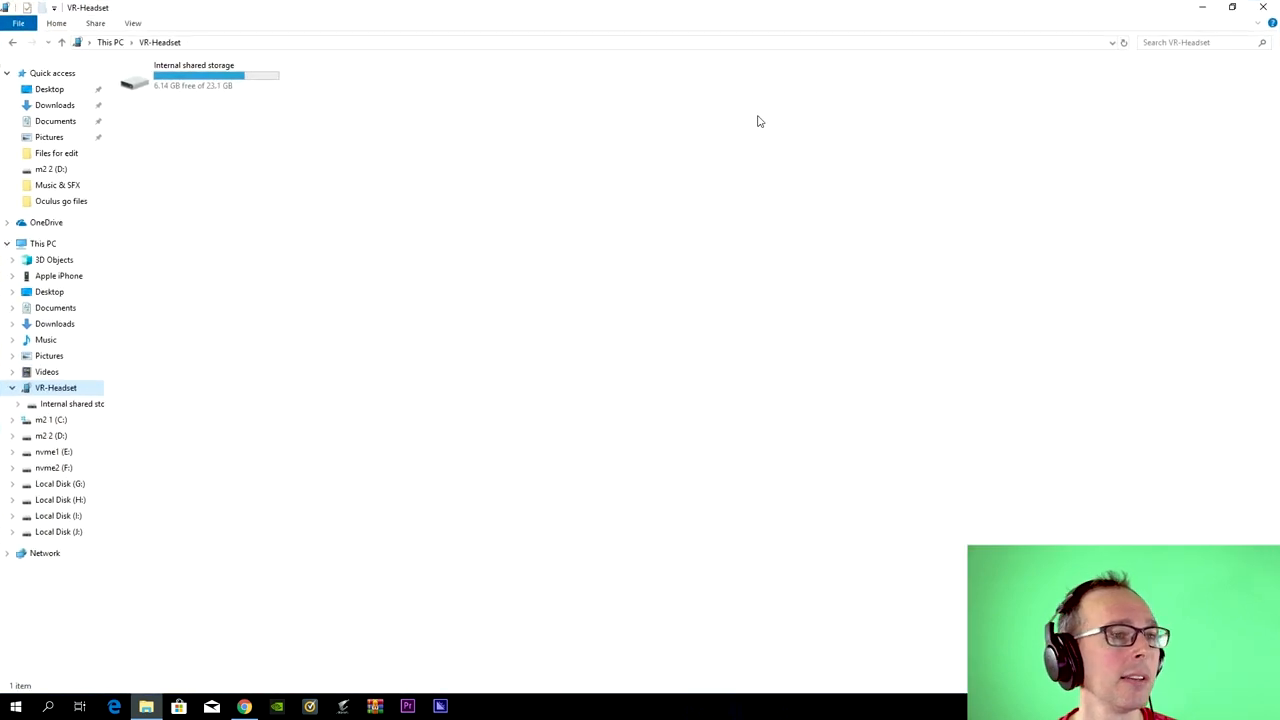
pyautogui.moveTo(408, 173)
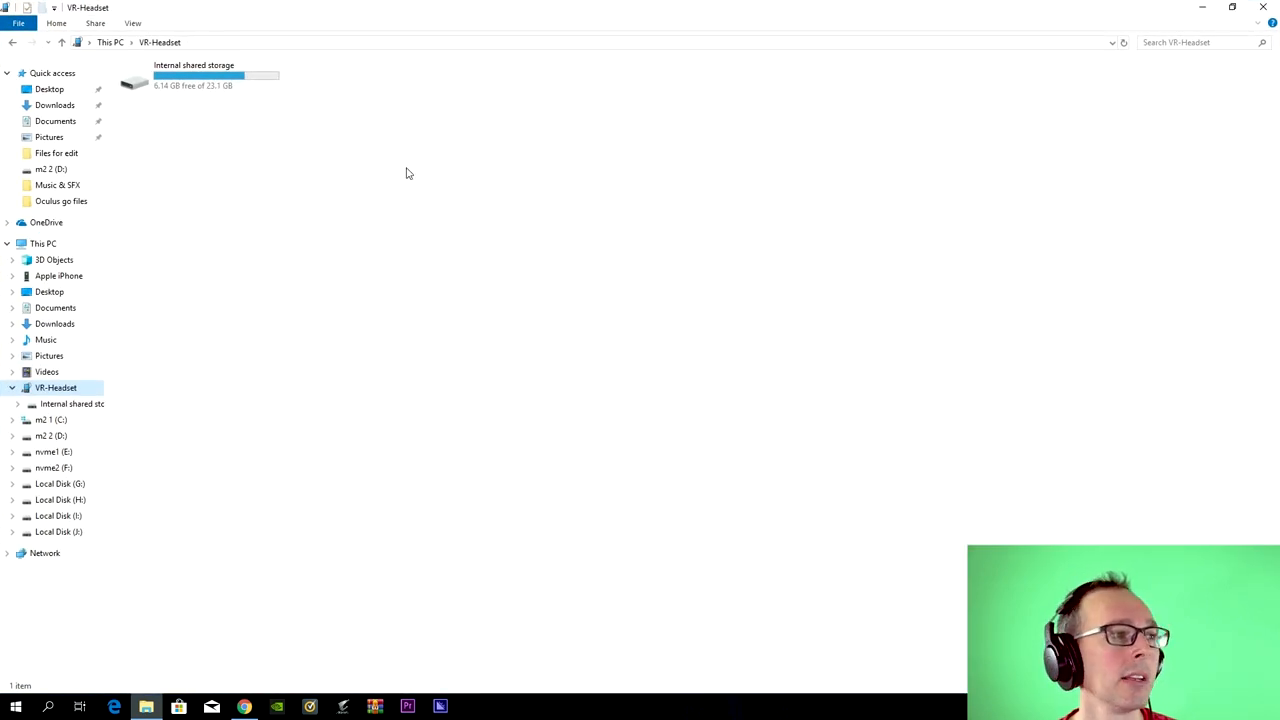
pyautogui.moveTo(138, 161)
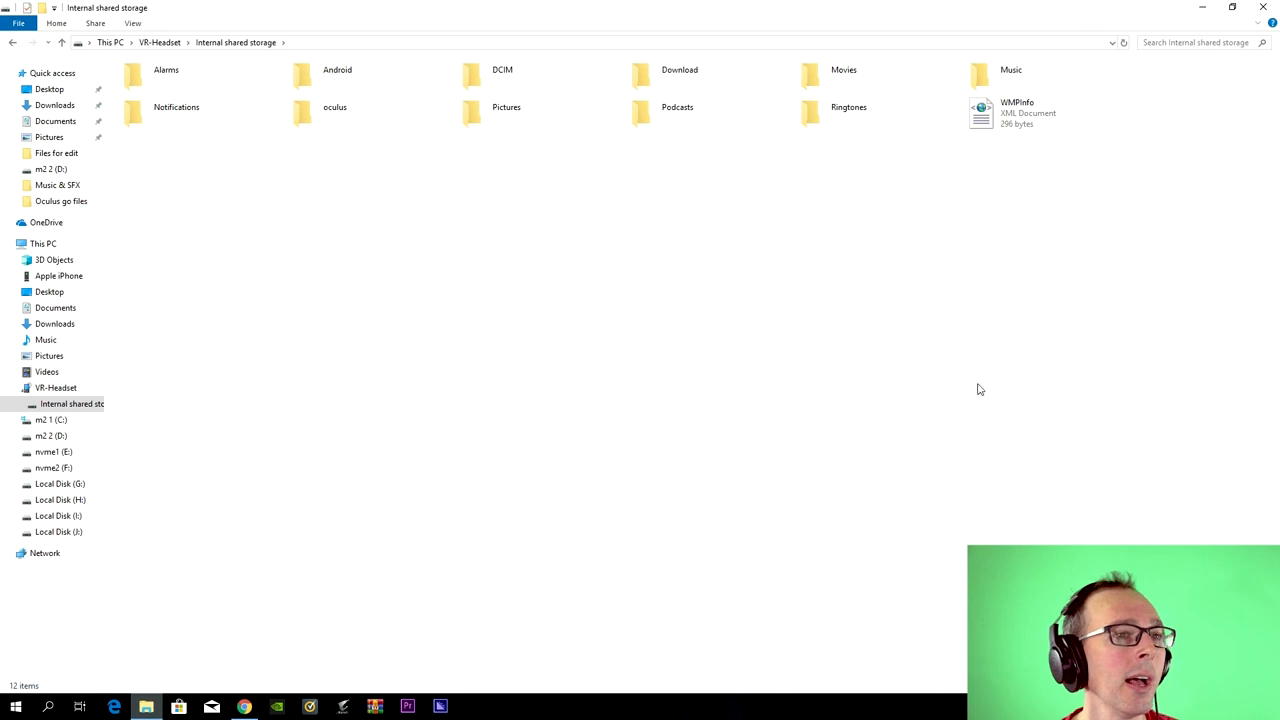
pyautogui.moveTo(400, 154)
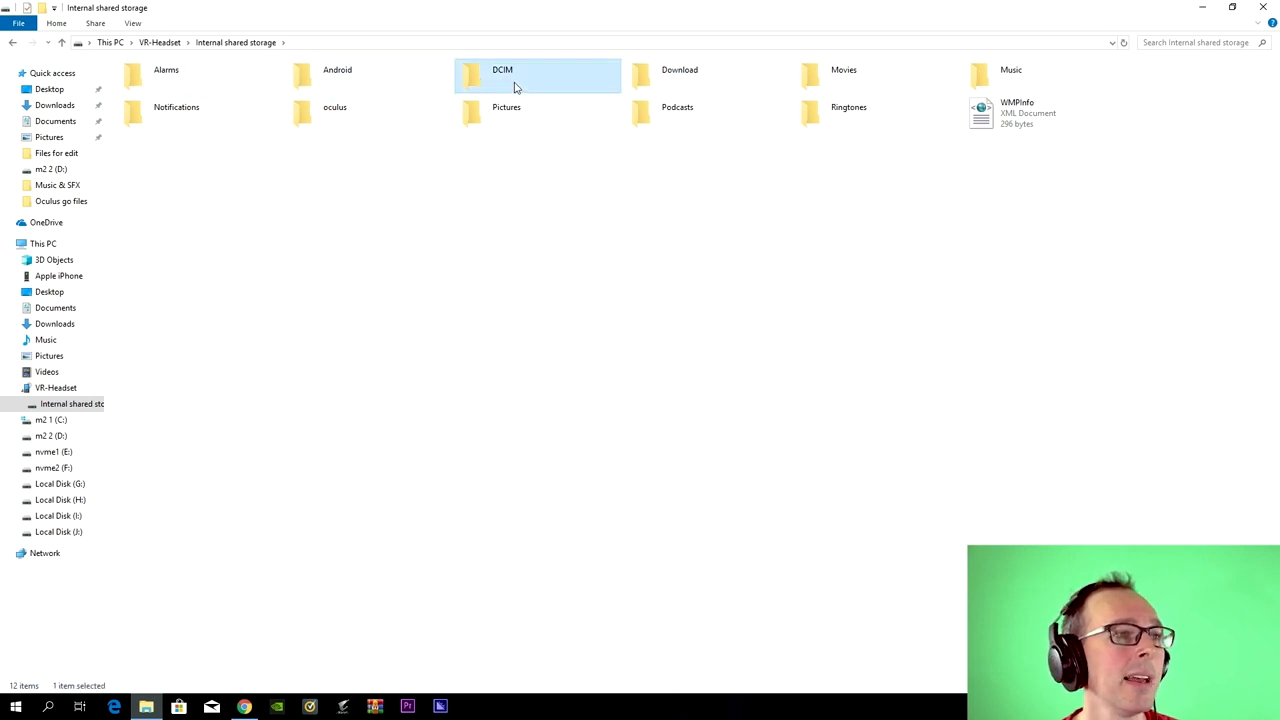
pyautogui.doubleClick(520, 76)
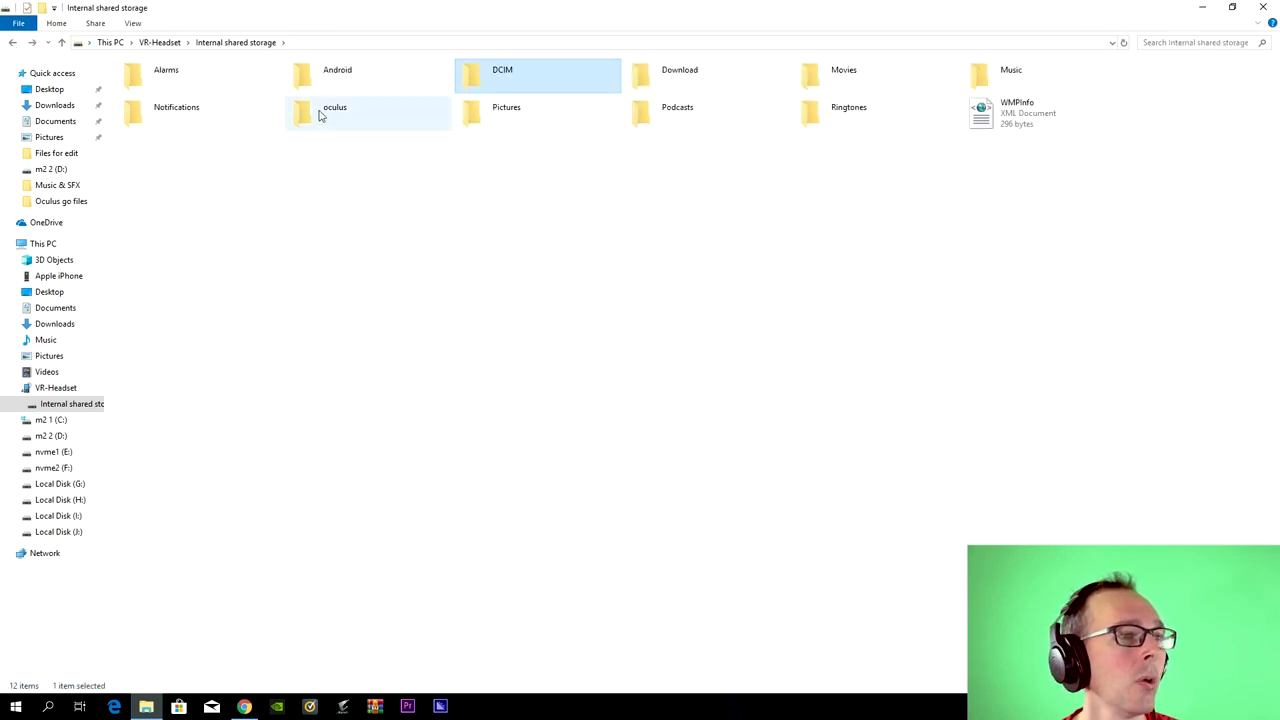
pyautogui.moveTo(343, 123)
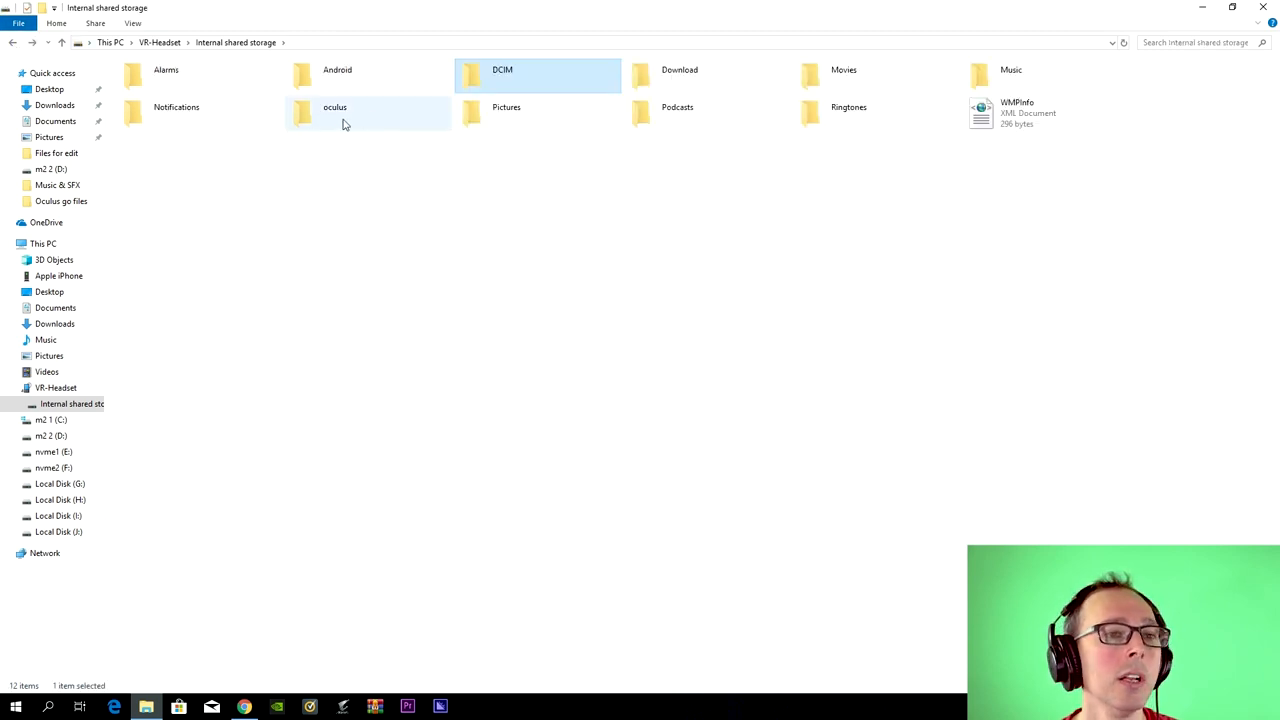
pyautogui.moveTo(354, 120)
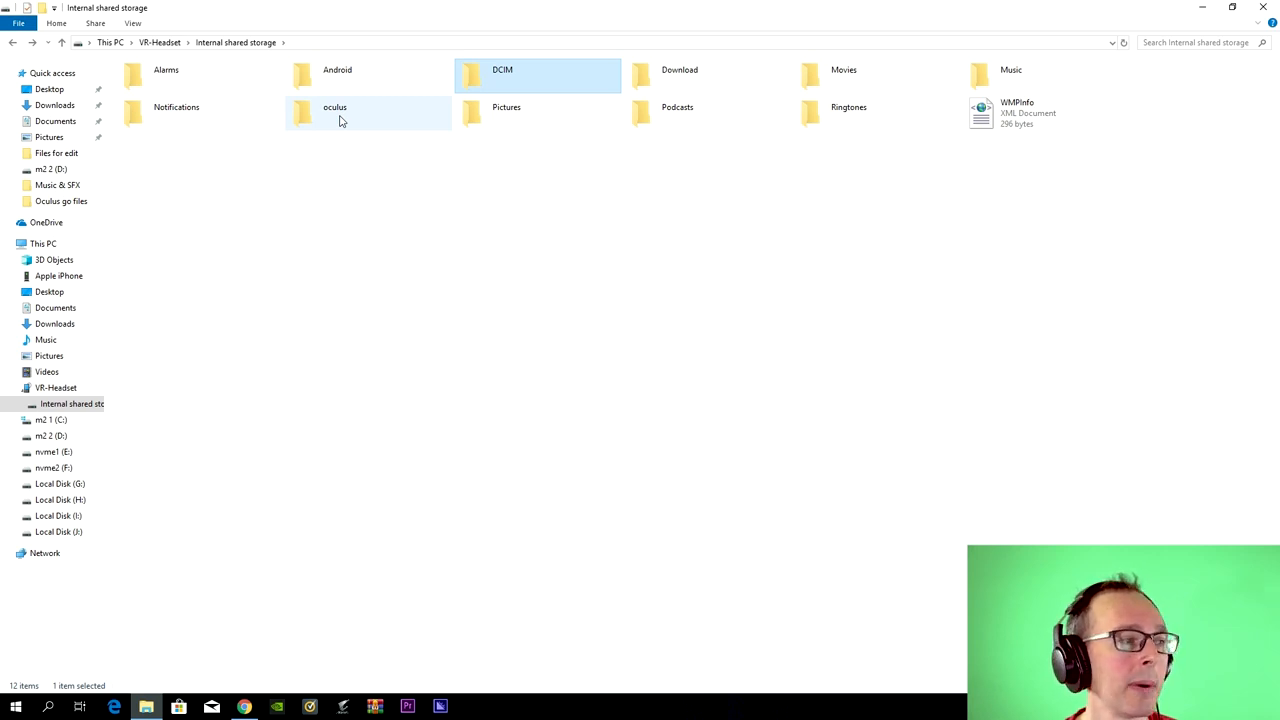
# Step: Open the oculus folder and restore the previously deleted Test folder
pyautogui.doubleClick(334, 114)
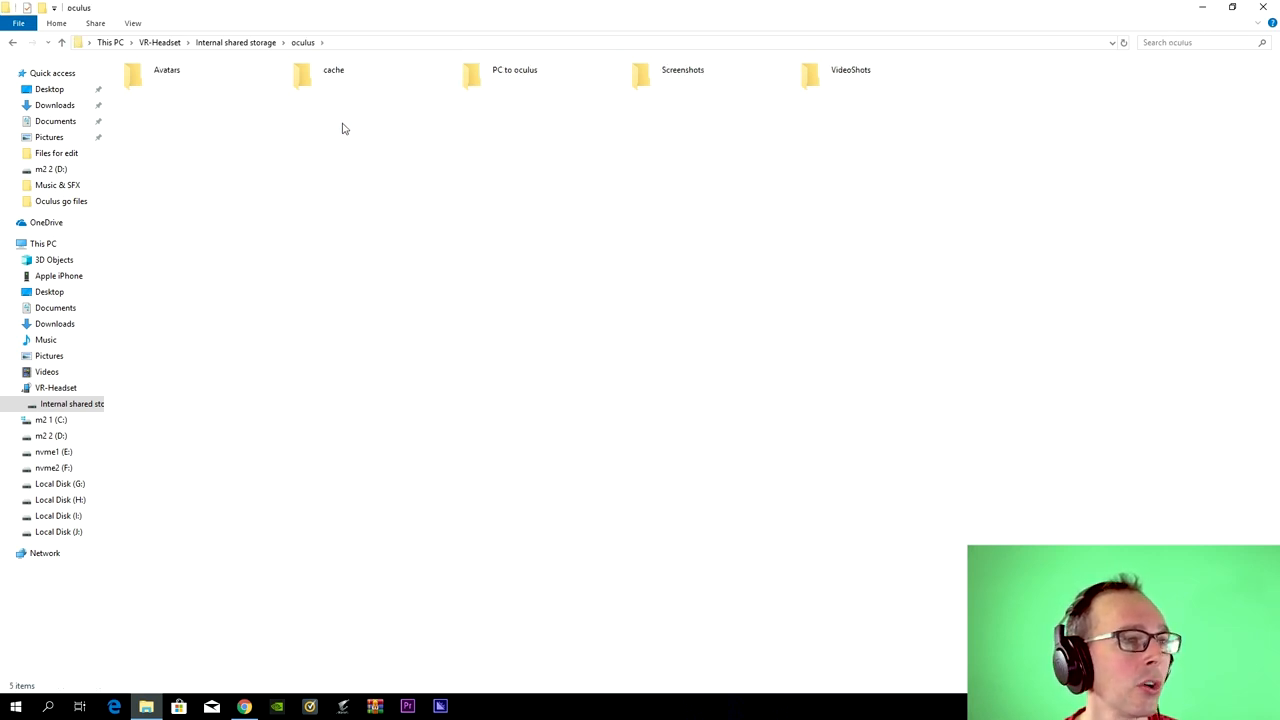
pyautogui.moveTo(466, 184)
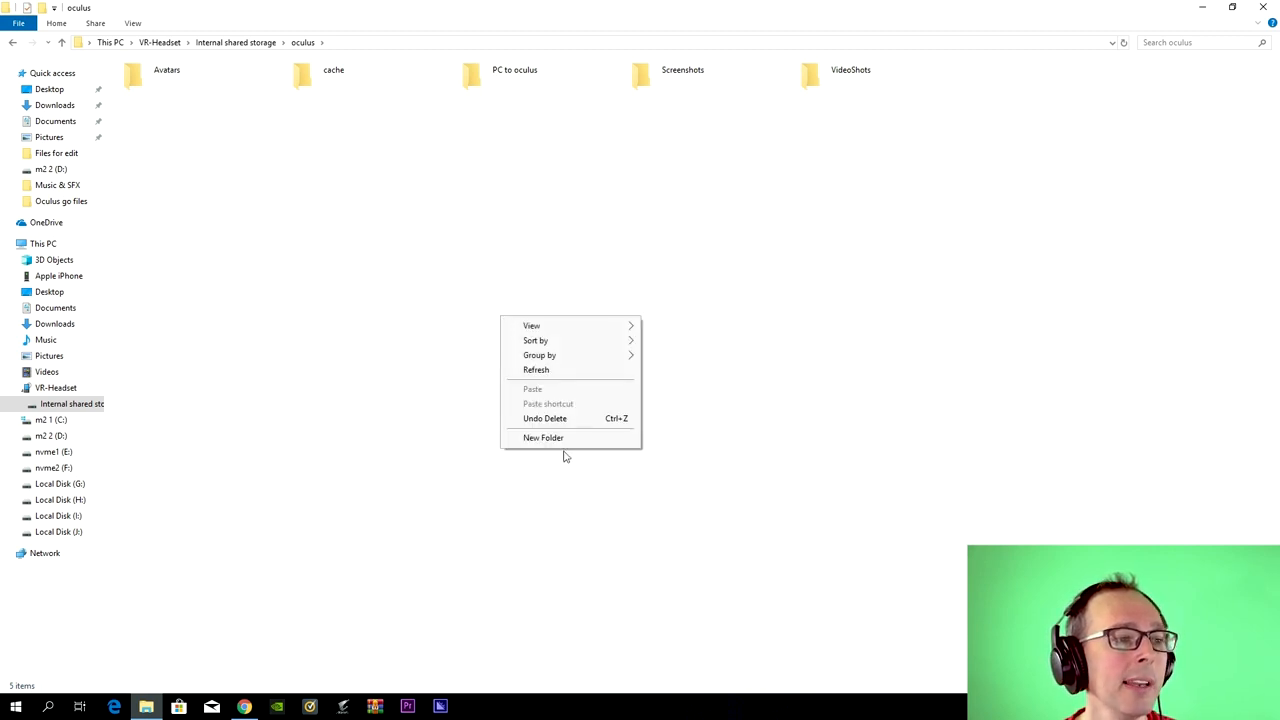
pyautogui.click(543, 437)
pyautogui.write('Test folder')
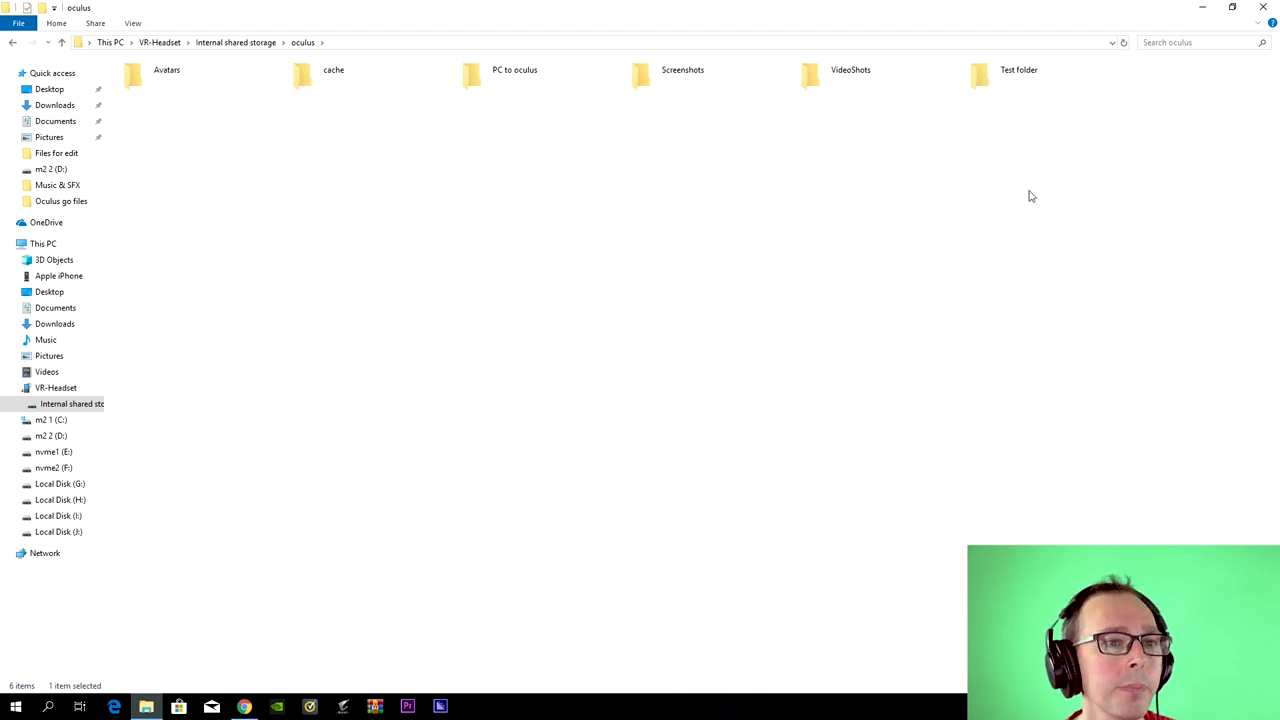
pyautogui.click(1013, 75)
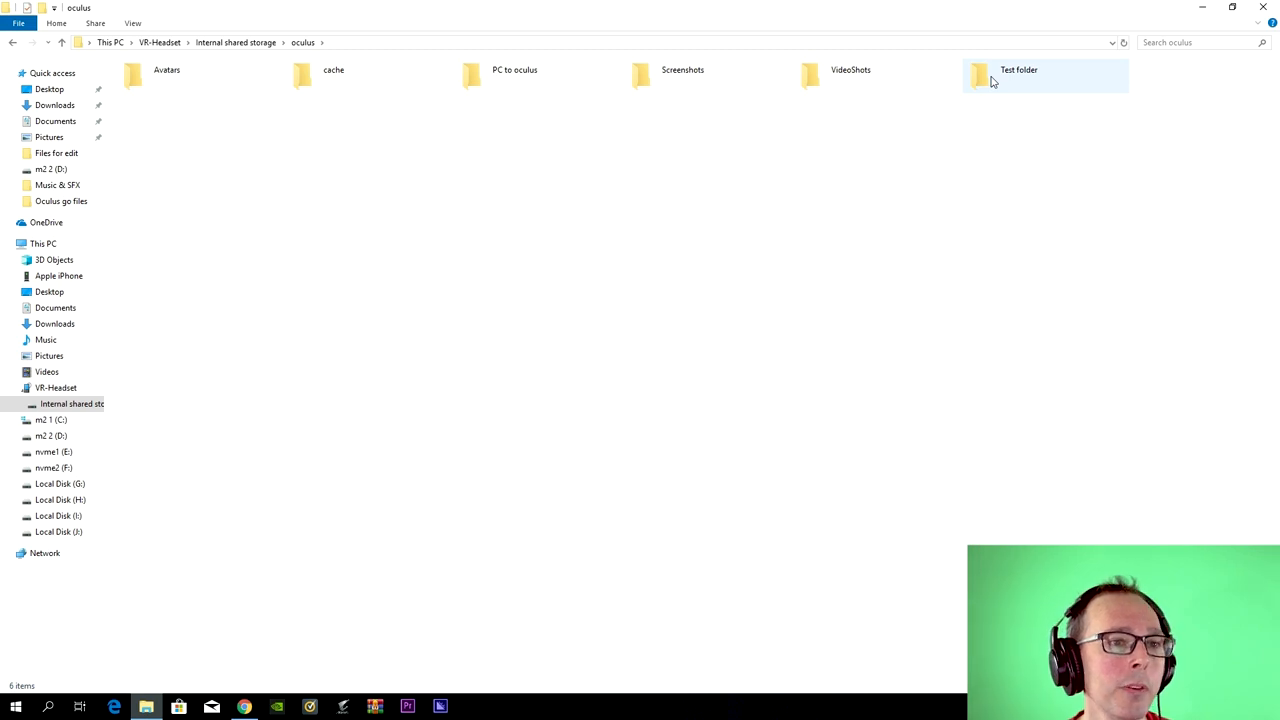
# Step: Permanently delete the Test folder and select the PC to oculus folder
pyautogui.rightClick(994, 76)
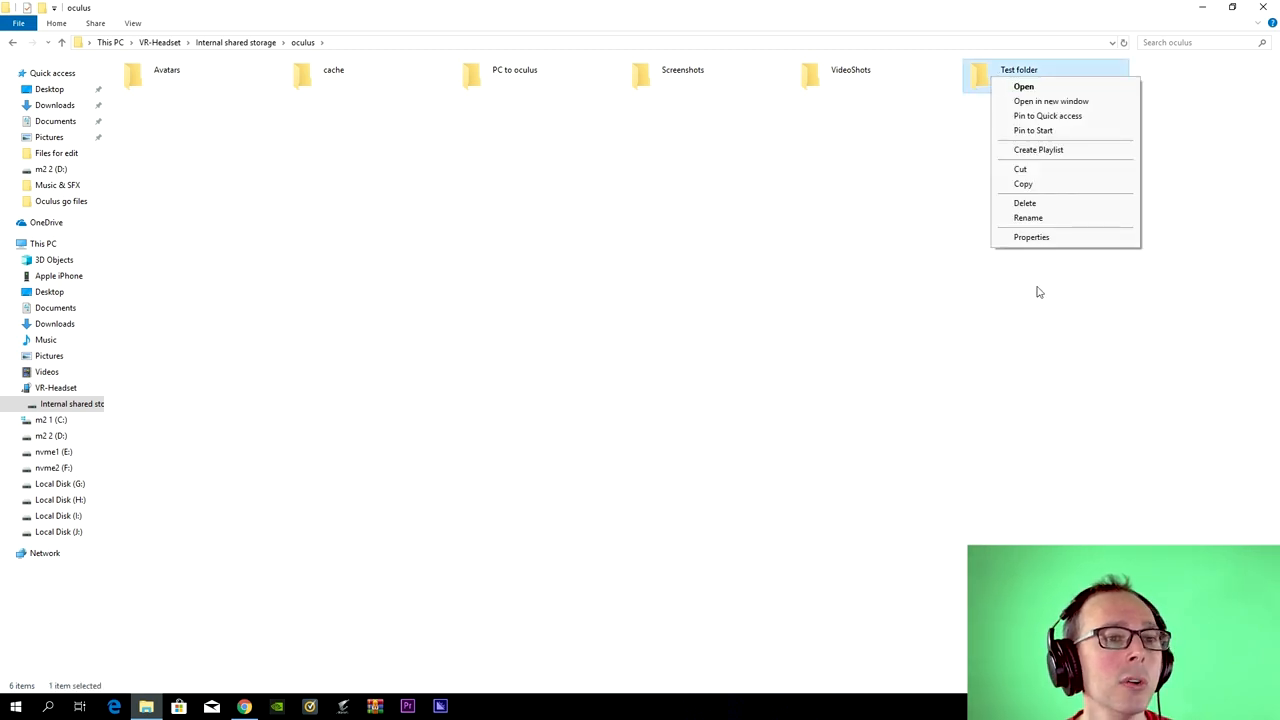
pyautogui.click(1023, 202)
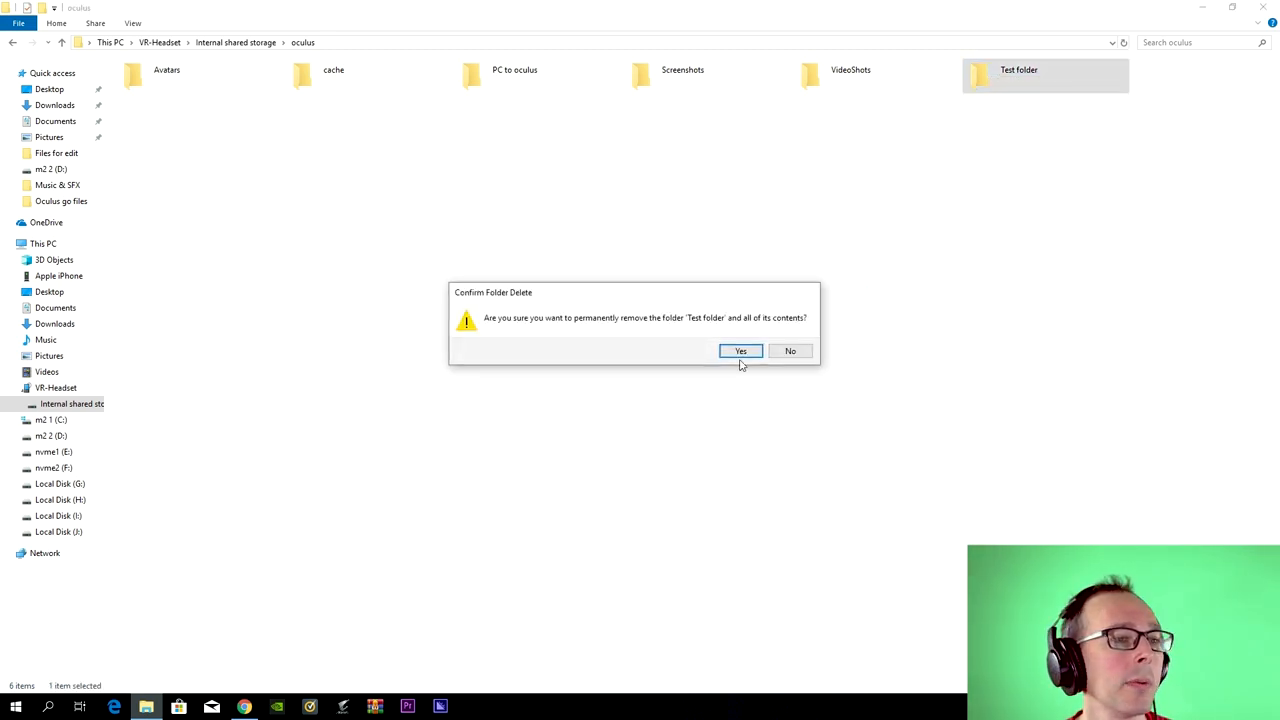
pyautogui.click(740, 351)
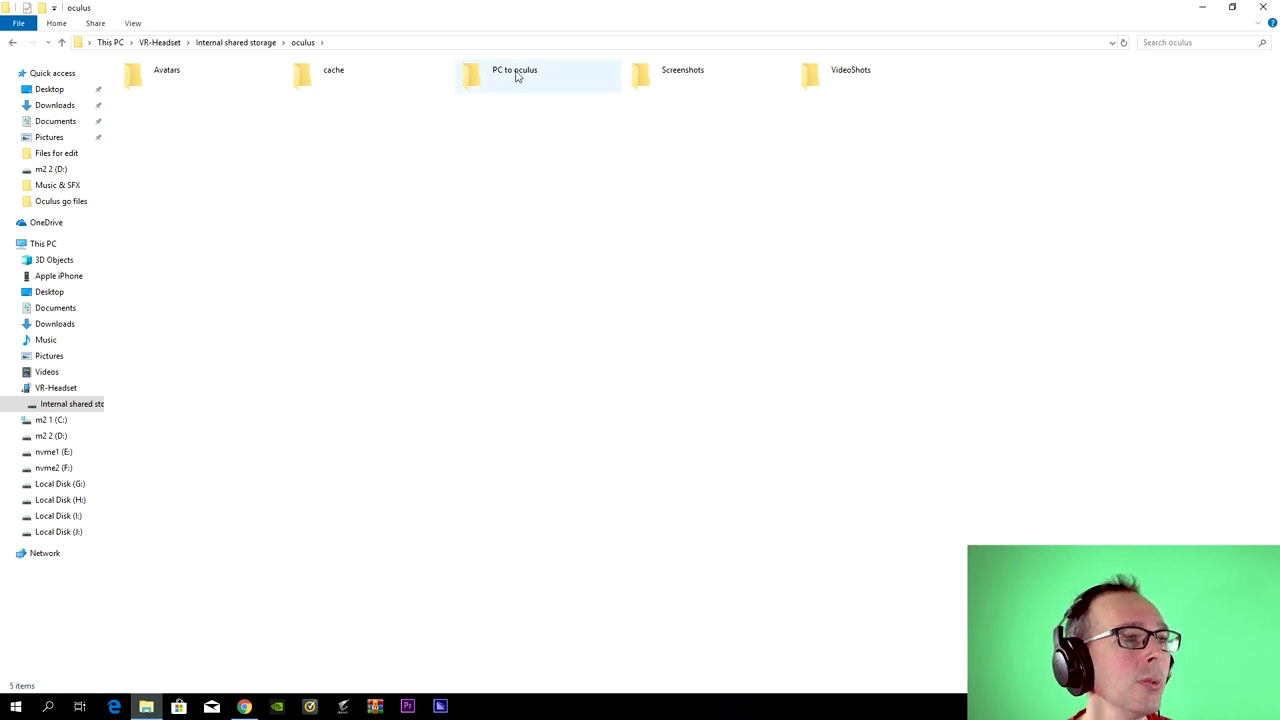
pyautogui.click(527, 78)
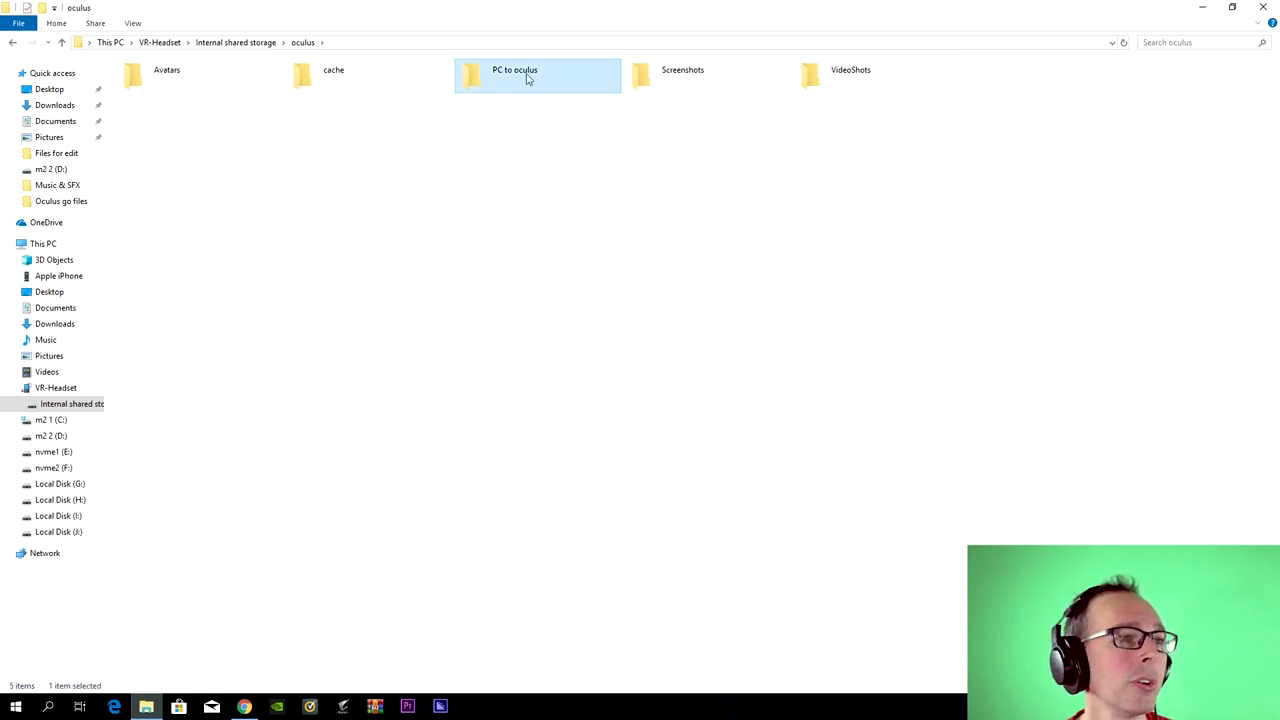
pyautogui.moveTo(521, 83)
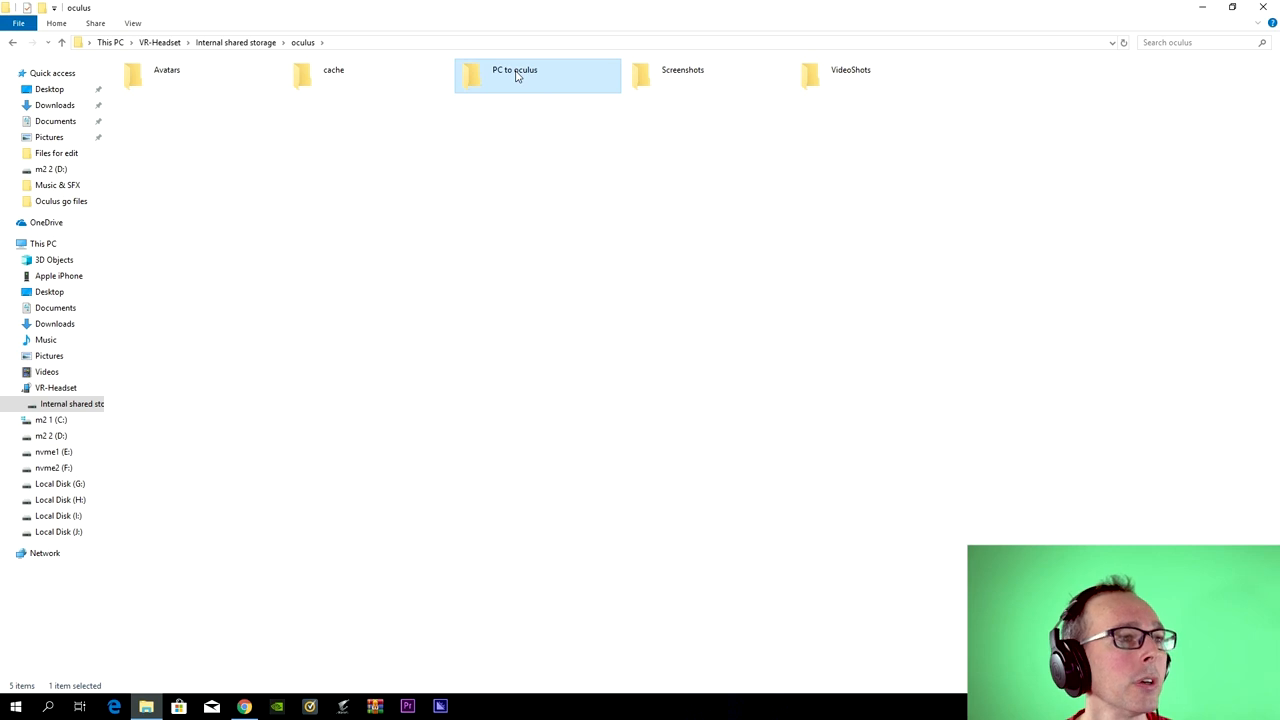
# Step: Replace the old PC to oculus folder with a new folder named 'PC To coluls'
pyautogui.doubleClick(521, 73)
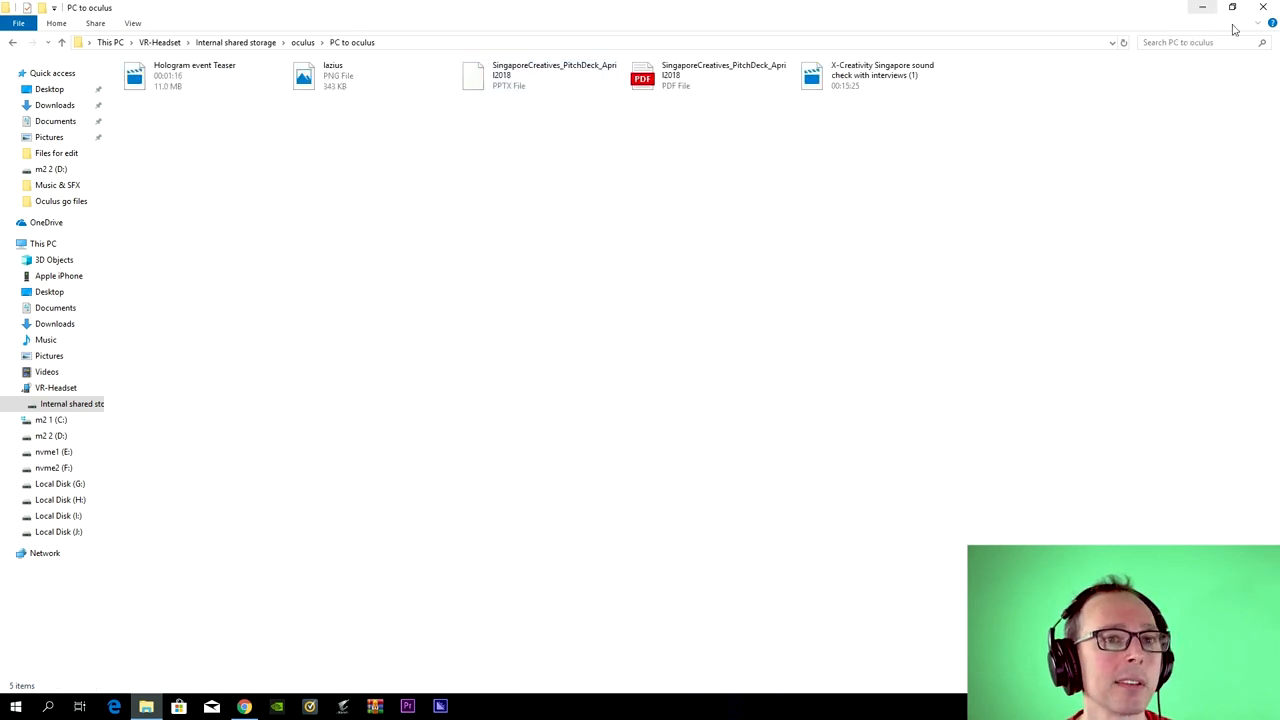
pyautogui.moveTo(1004, 150)
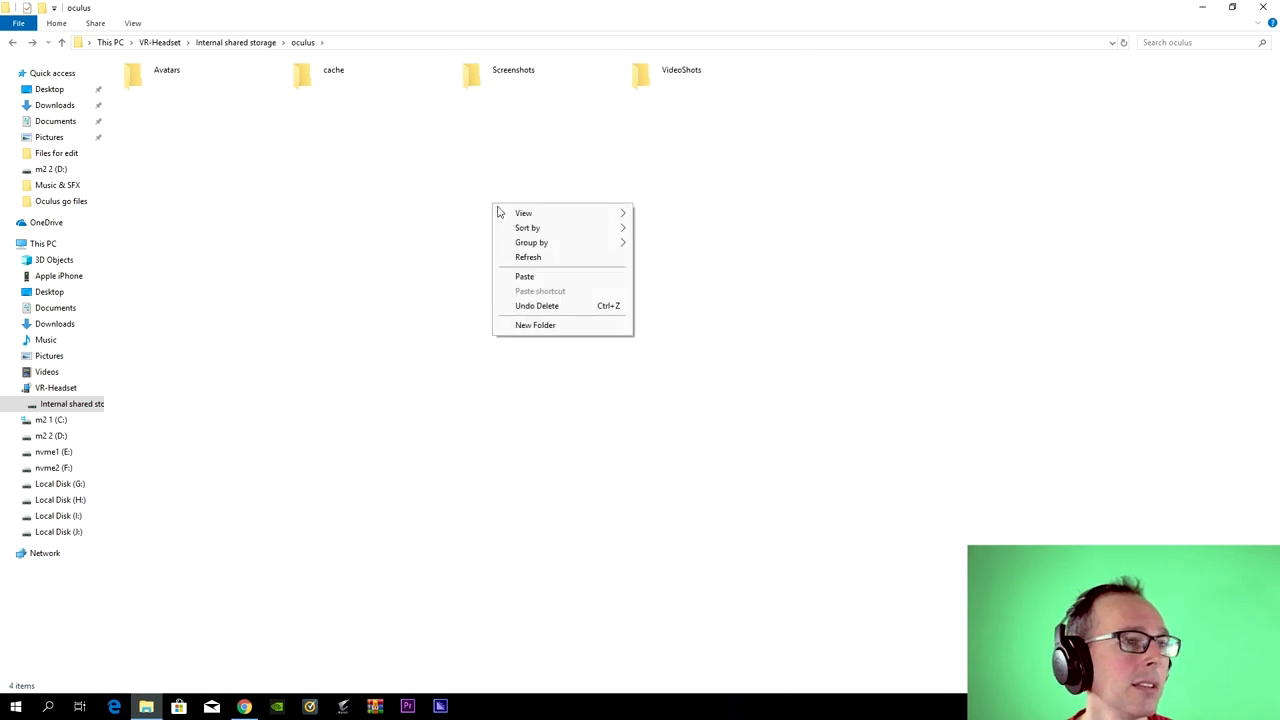
pyautogui.click(536, 325)
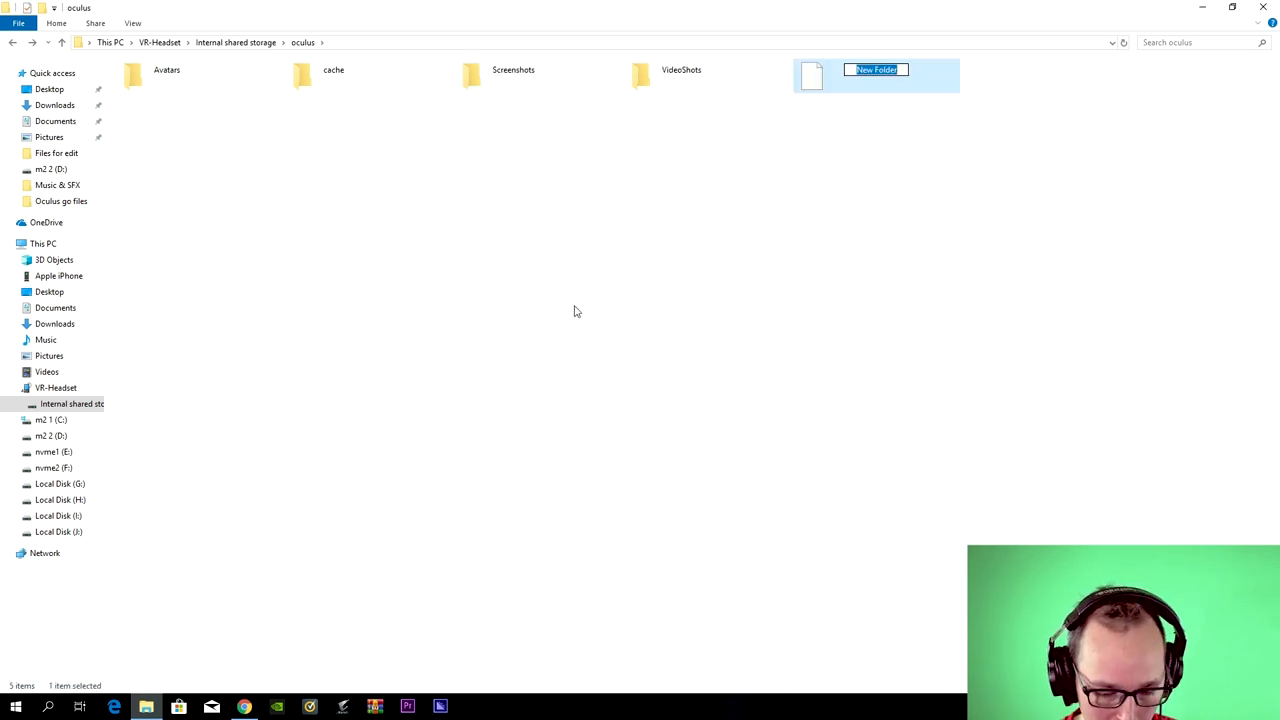
pyautogui.write('PC To coluls')
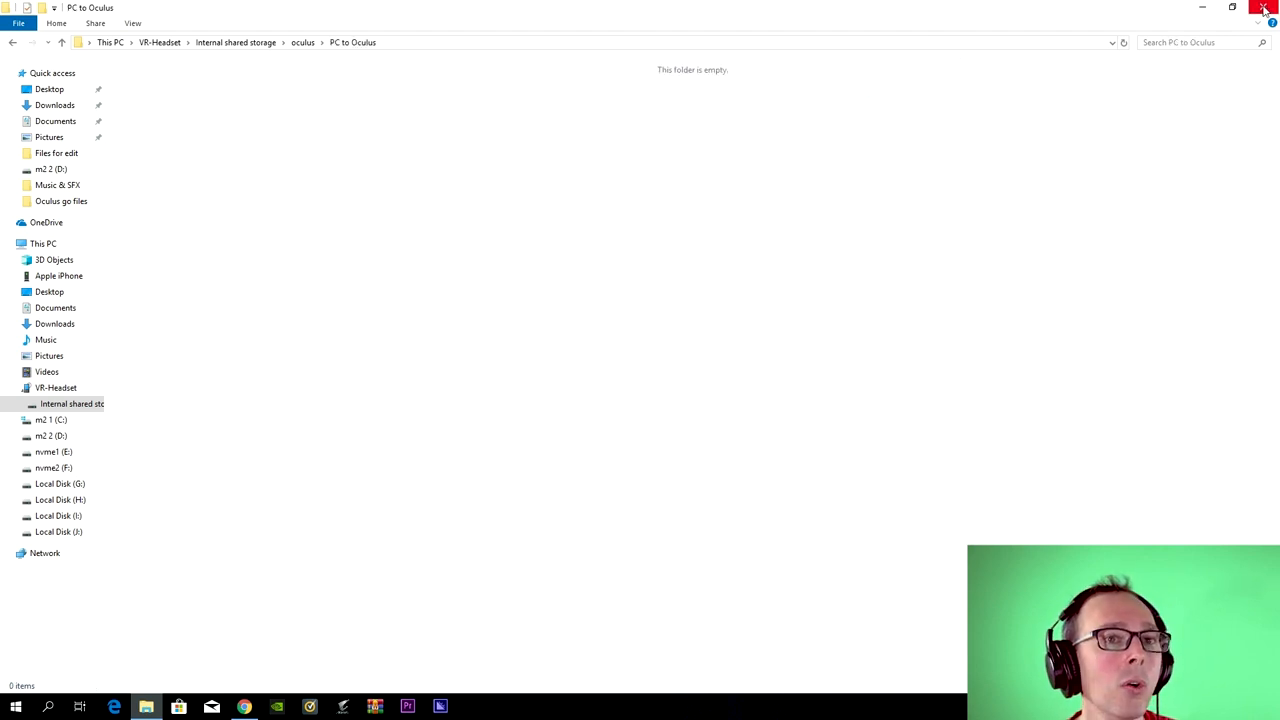
# Step: Restore the Explorer window down and select a sound check video in Downloads beside it
pyautogui.click(1259, 7)
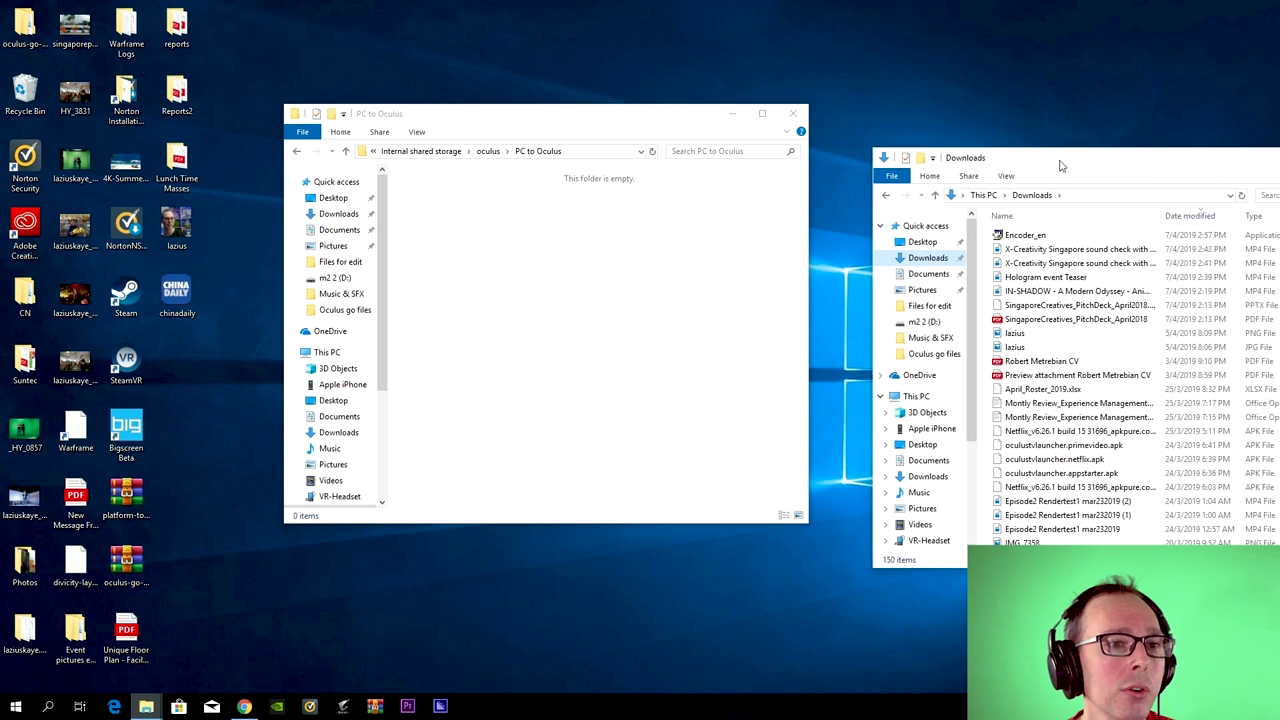
pyautogui.click(1058, 269)
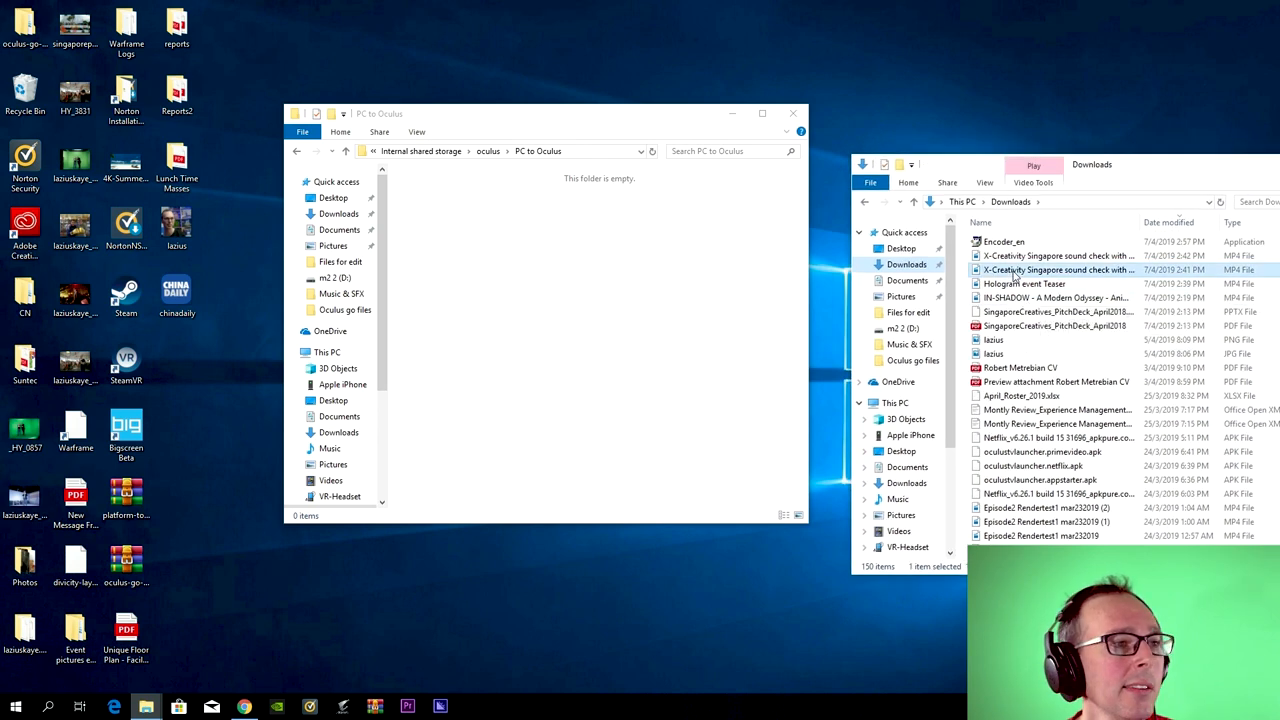